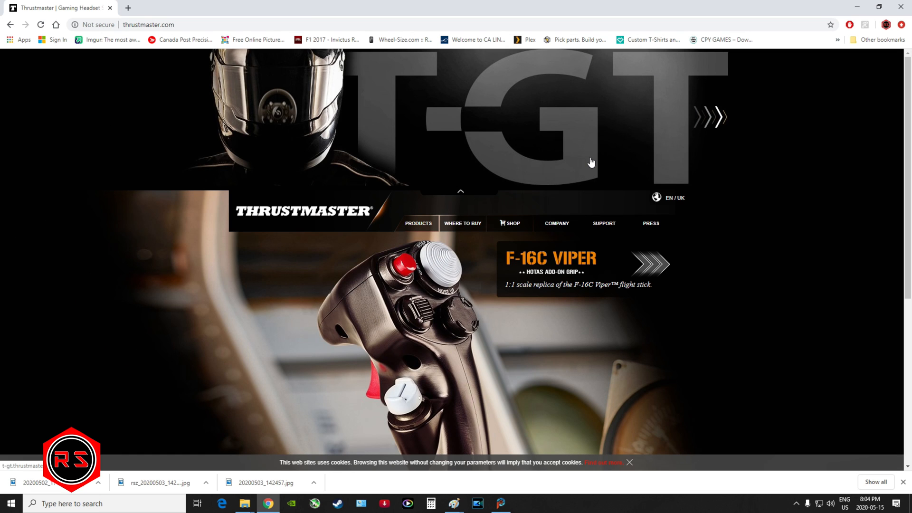
Step: Go to the Thrustmaster technical support site via the SUPPORT menu's DOWNLOAD link
left_click(603, 223)
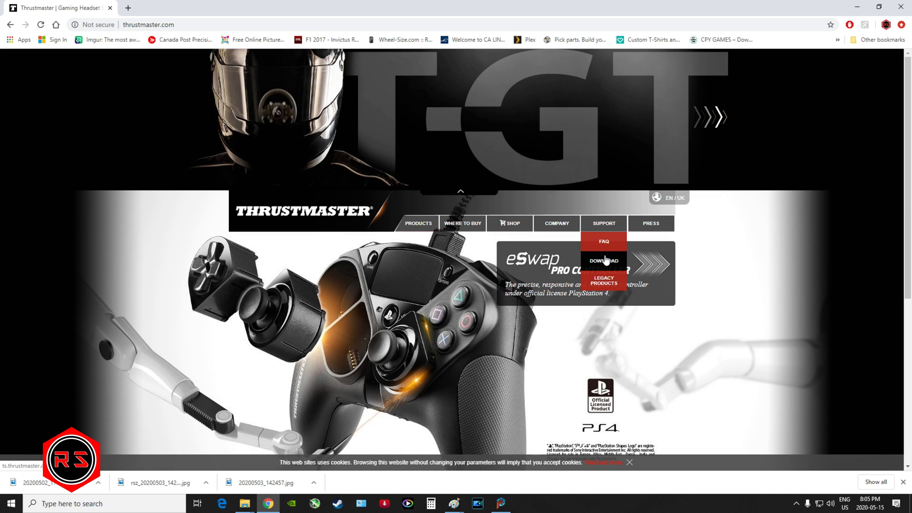
left_click(604, 260)
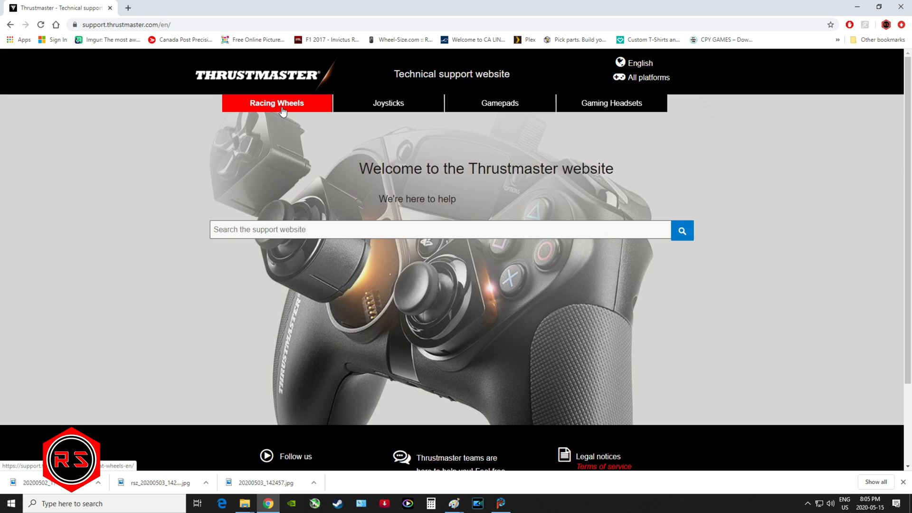
Step: Navigate the Racing Wheels category to the T300 RS product support page
left_click(388, 102)
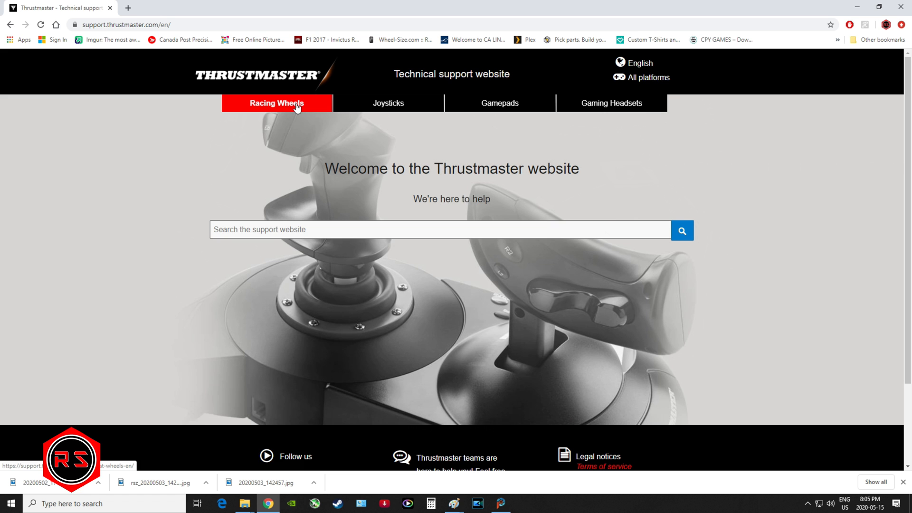
left_click(277, 102)
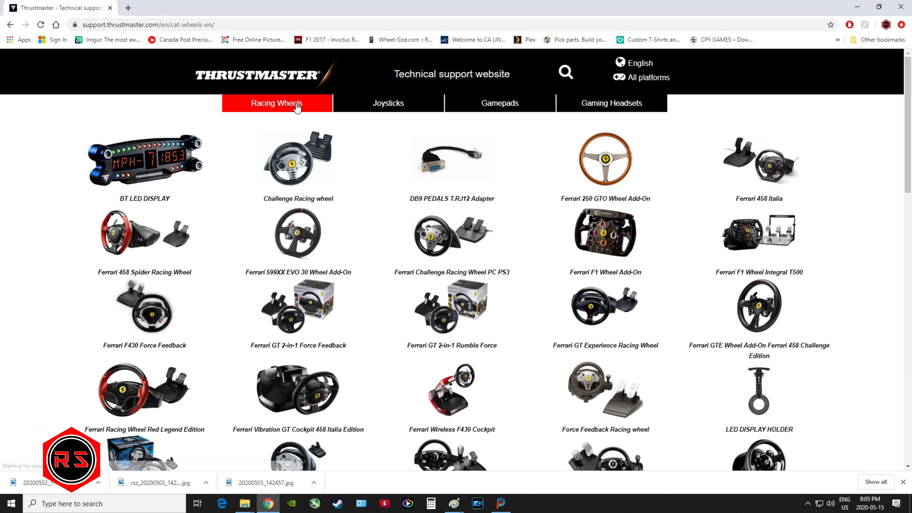
mouse_move(330, 125)
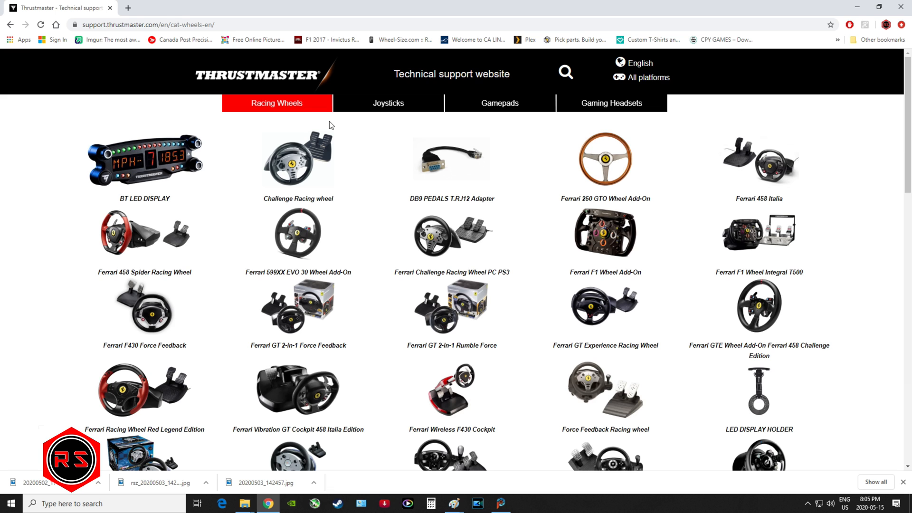
mouse_move(260, 136)
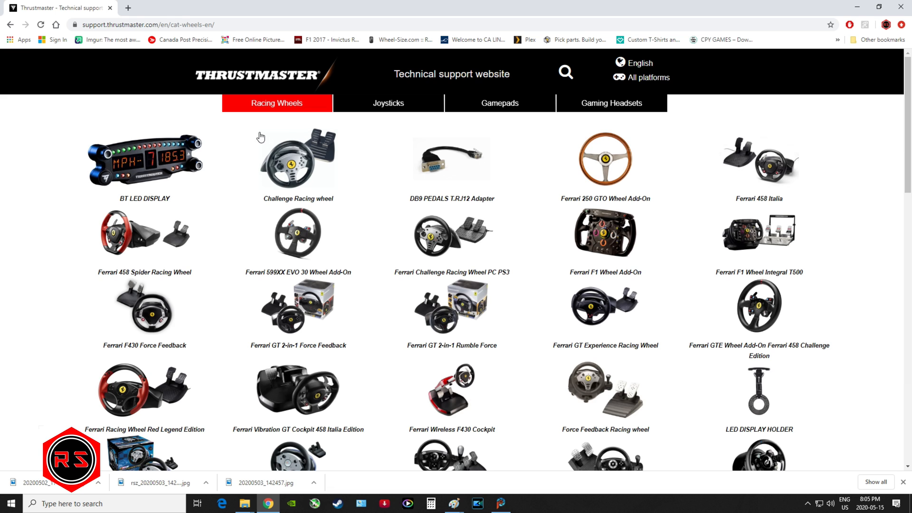
mouse_move(389, 178)
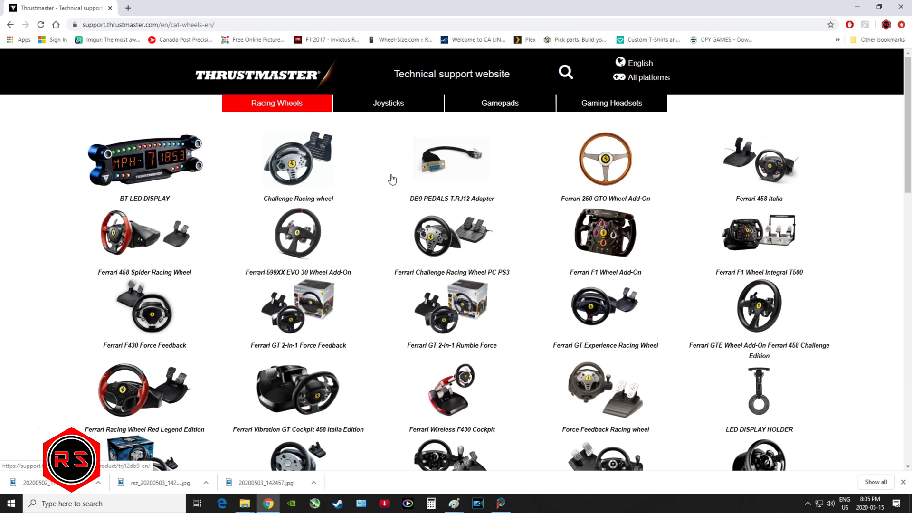
scroll("down", 3)
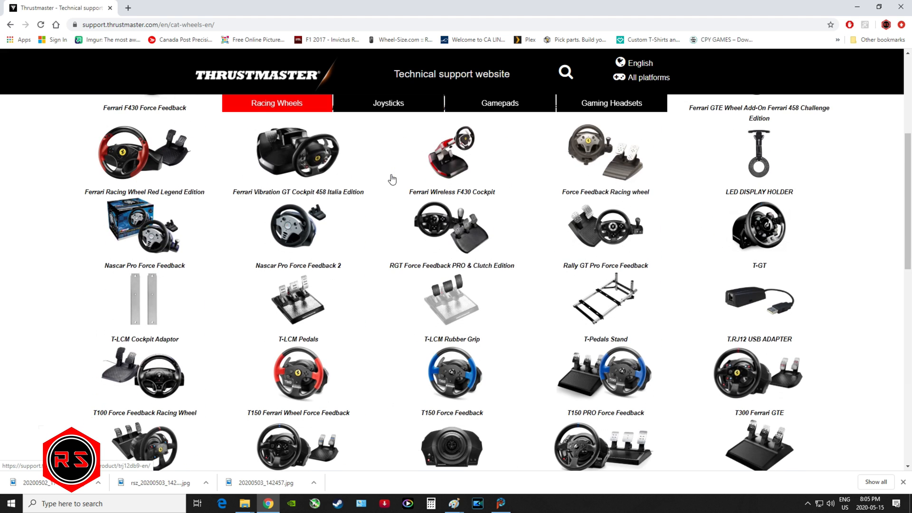
scroll("down", 3)
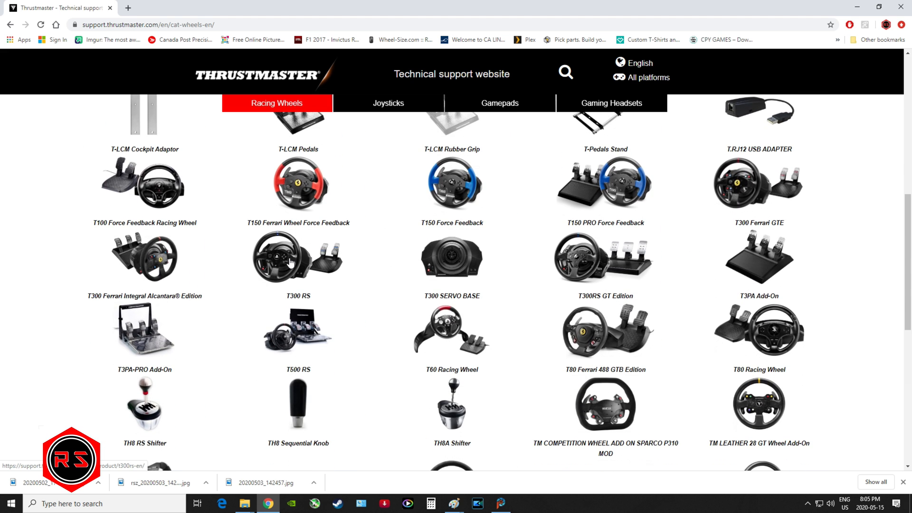
left_click(297, 258)
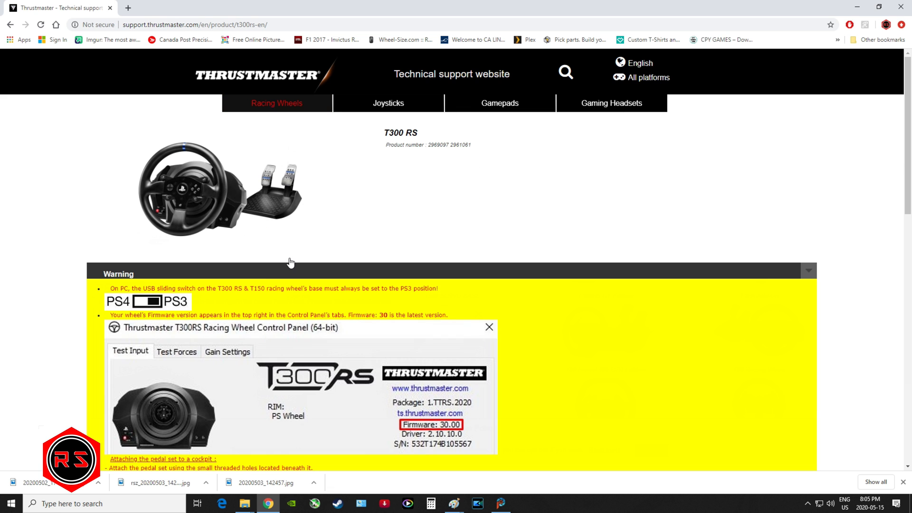
mouse_move(81, 260)
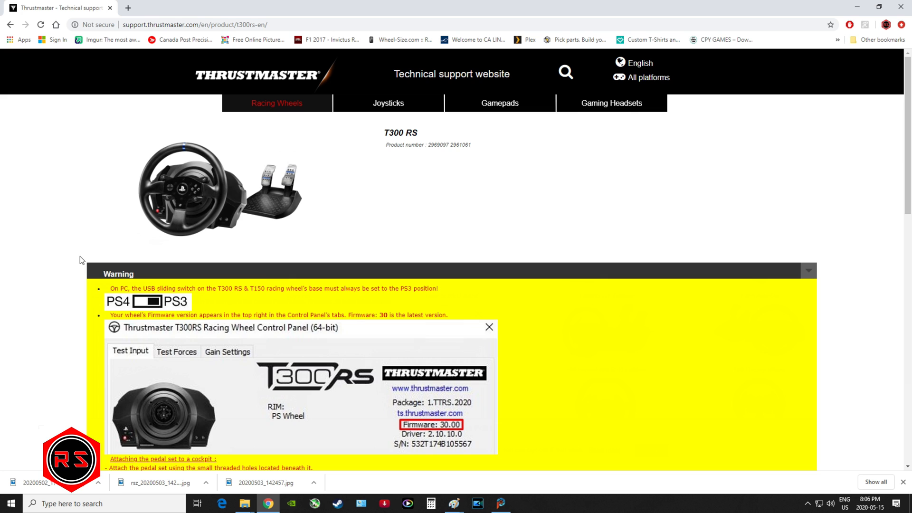
mouse_move(64, 283)
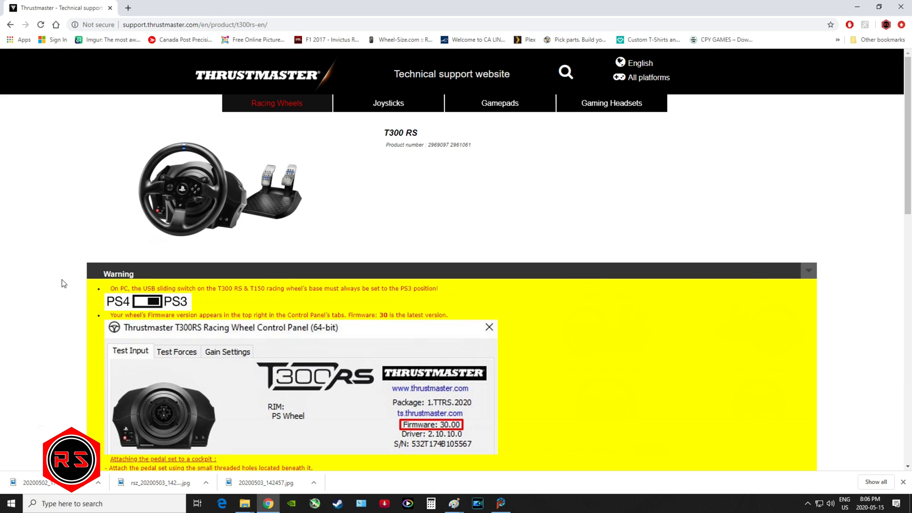
mouse_move(138, 308)
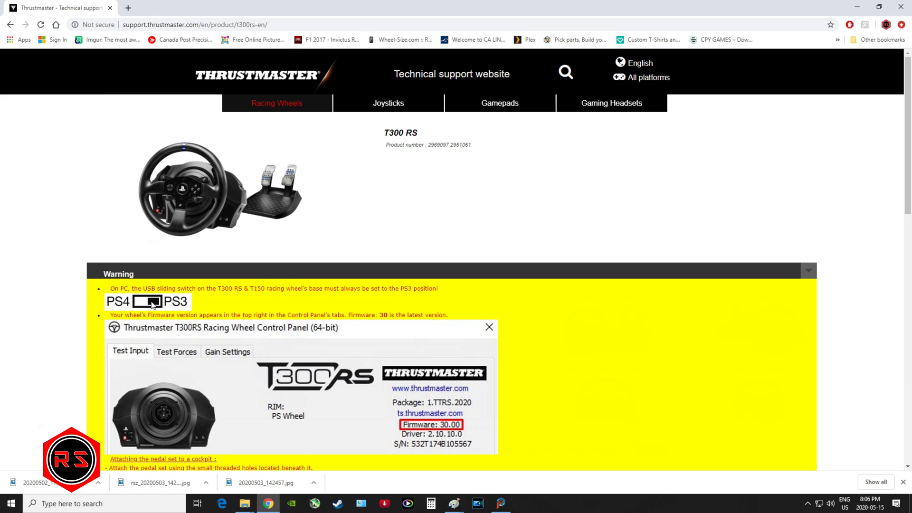
mouse_move(53, 259)
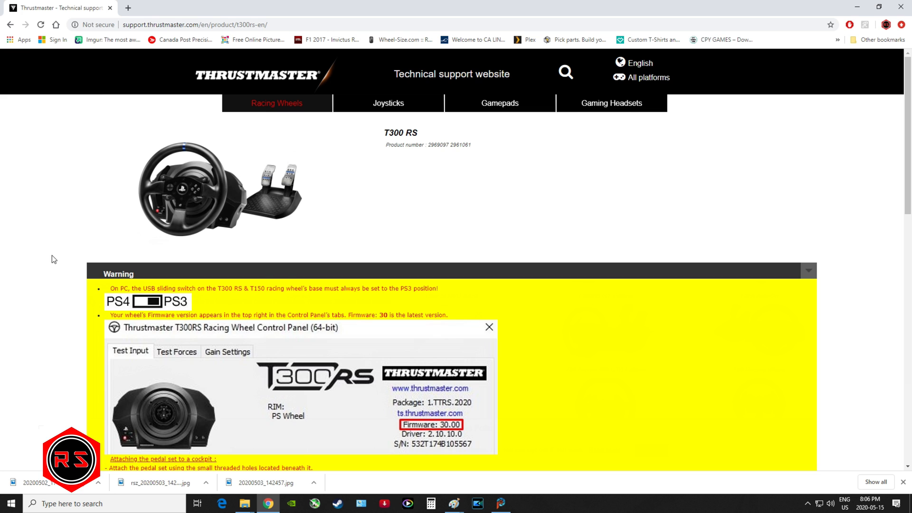
Step: Scroll the T300 RS page down toward the Drivers section
scroll("down", 3)
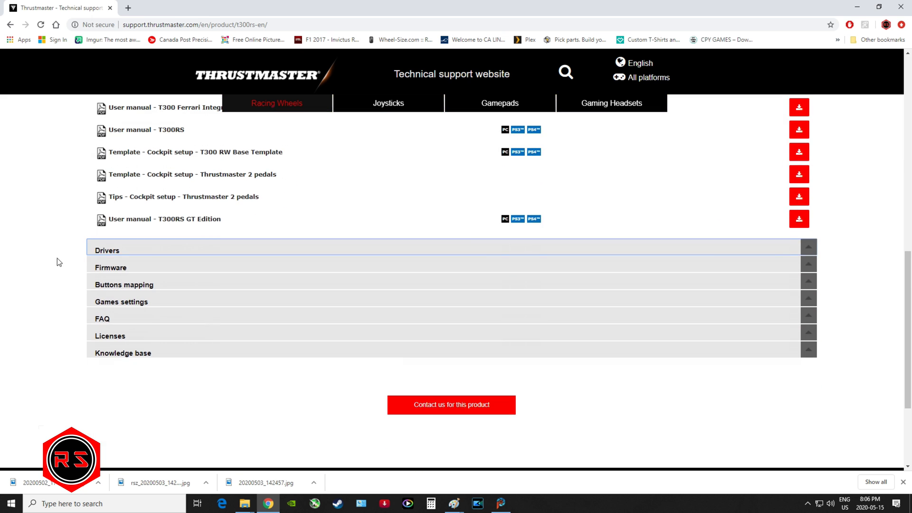
mouse_move(131, 273)
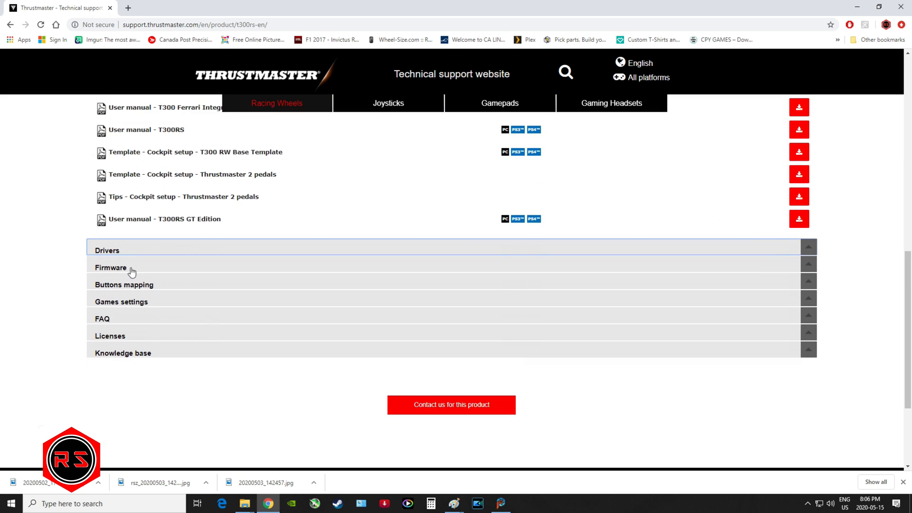
mouse_move(154, 301)
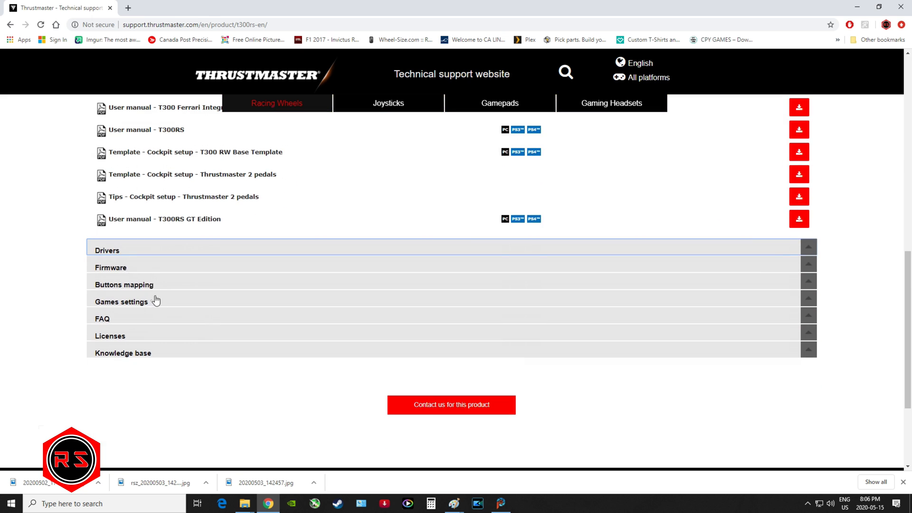
mouse_move(145, 341)
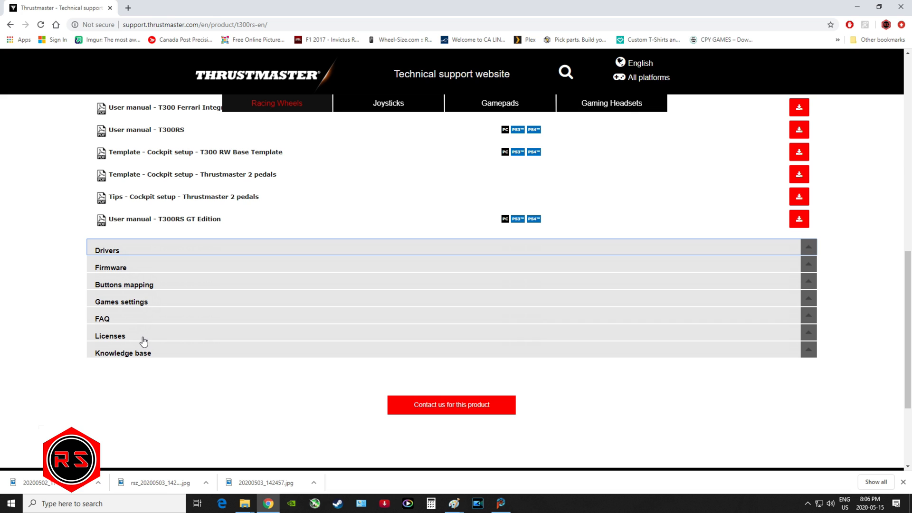
mouse_move(155, 354)
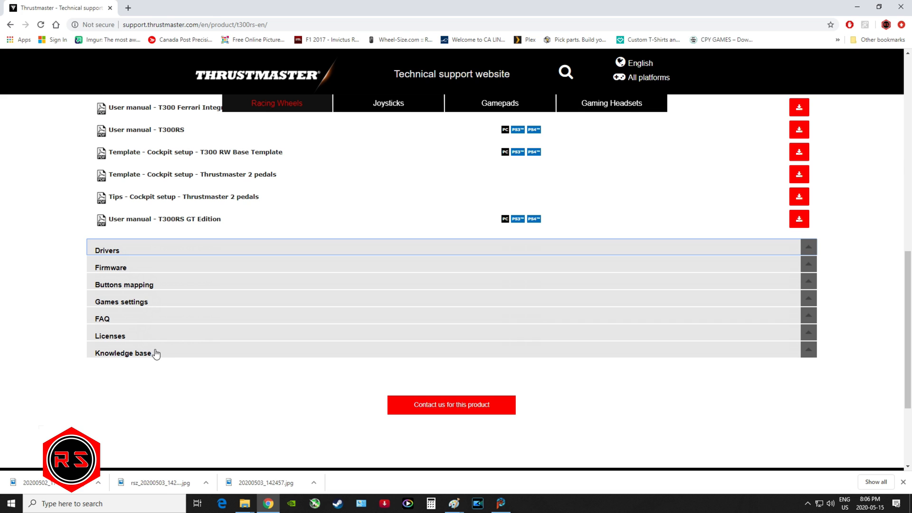
mouse_move(137, 249)
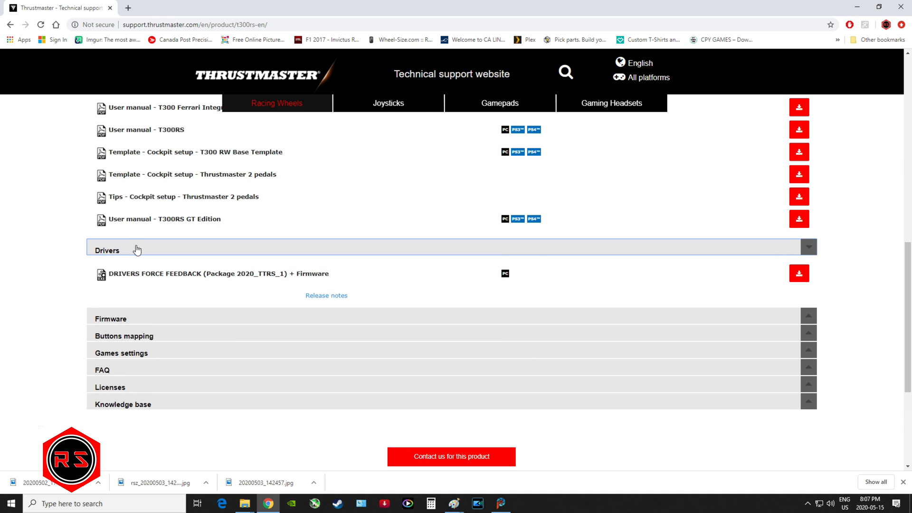
mouse_move(246, 287)
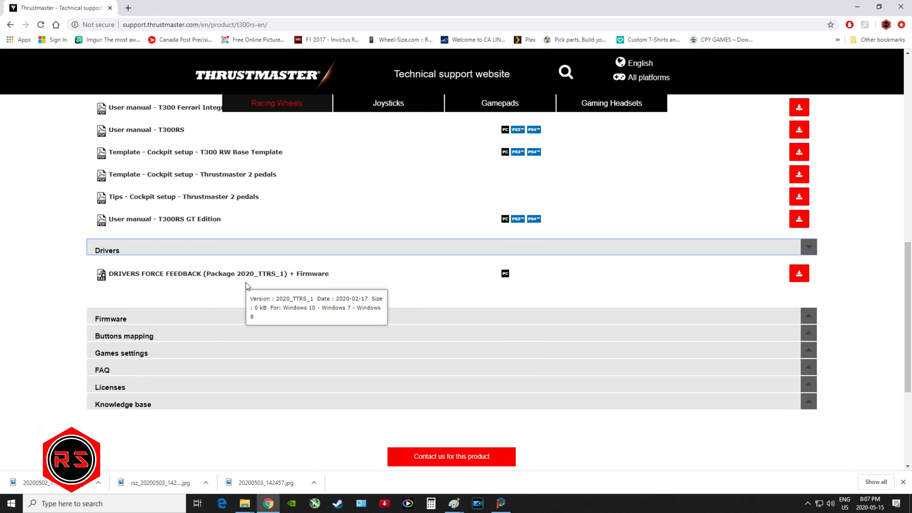
mouse_move(247, 283)
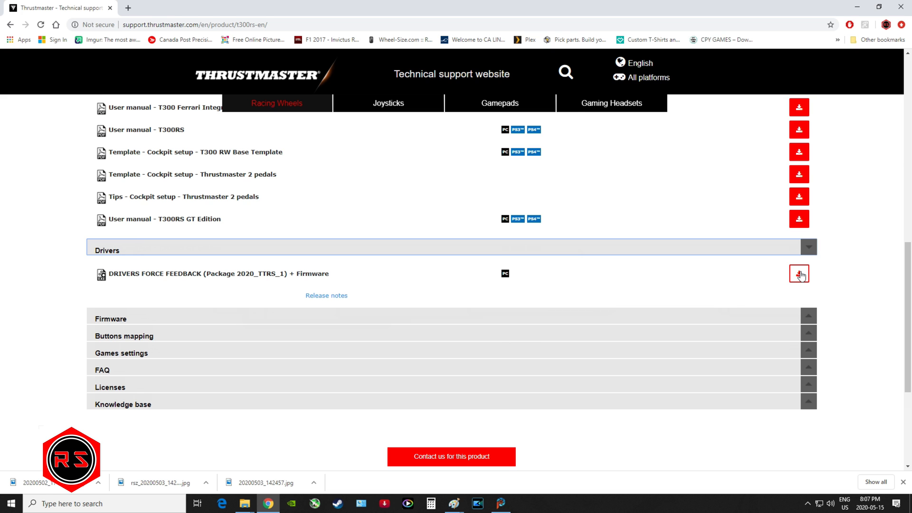
mouse_move(285, 263)
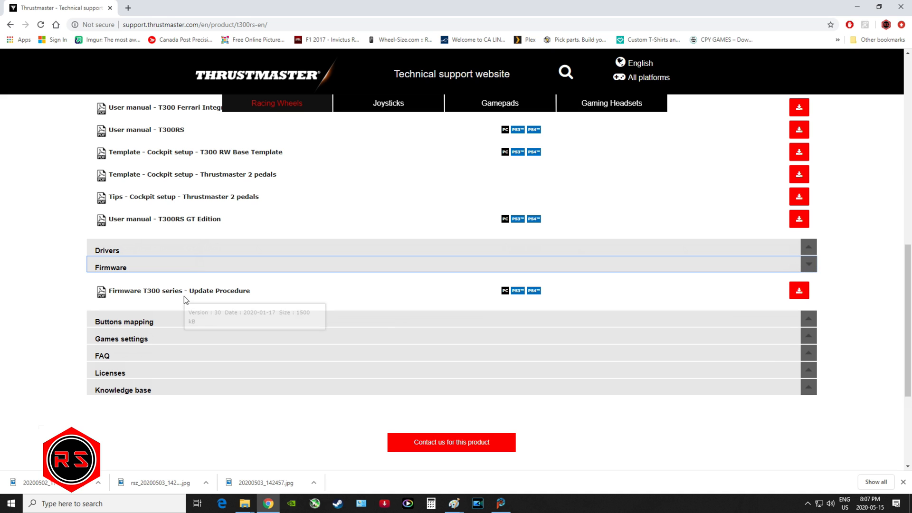
mouse_move(227, 289)
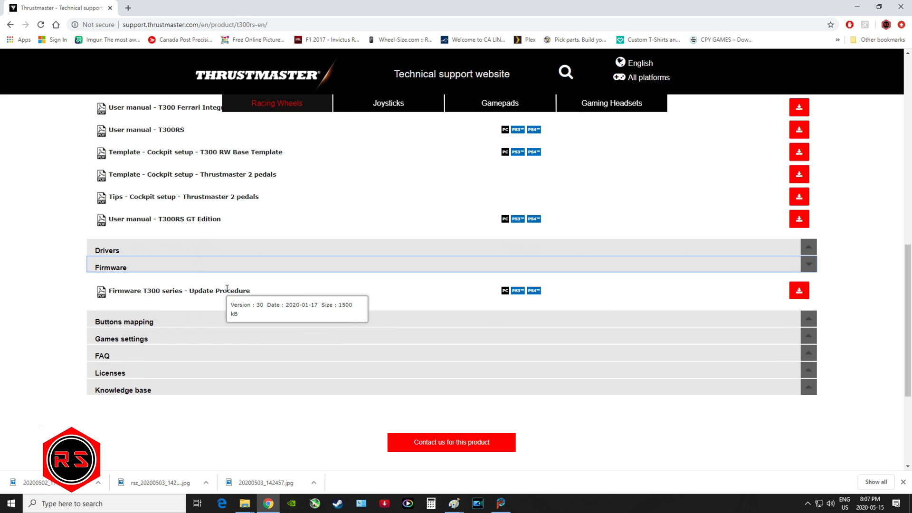
mouse_move(441, 290)
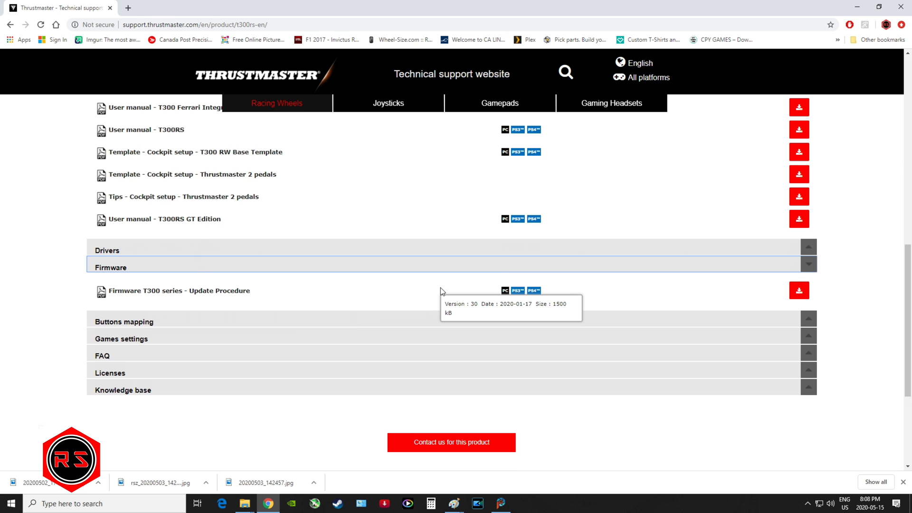
mouse_move(852, 299)
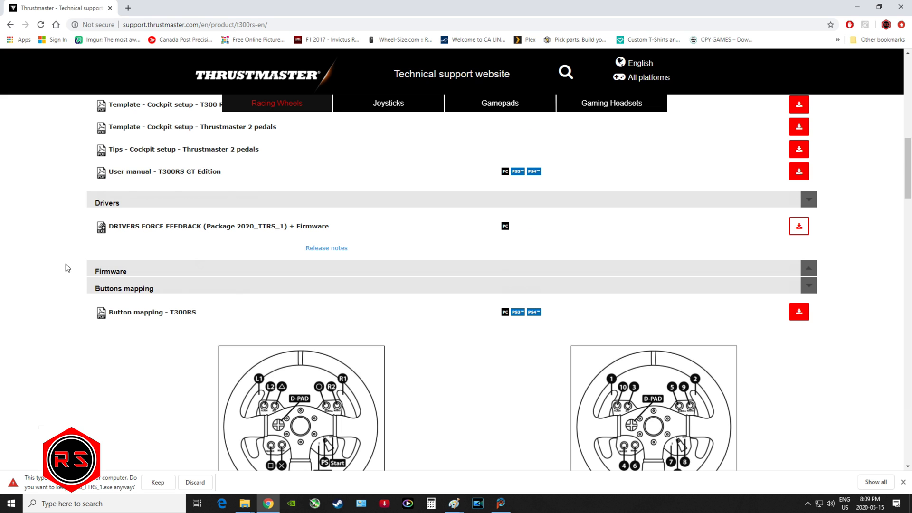
mouse_move(40, 485)
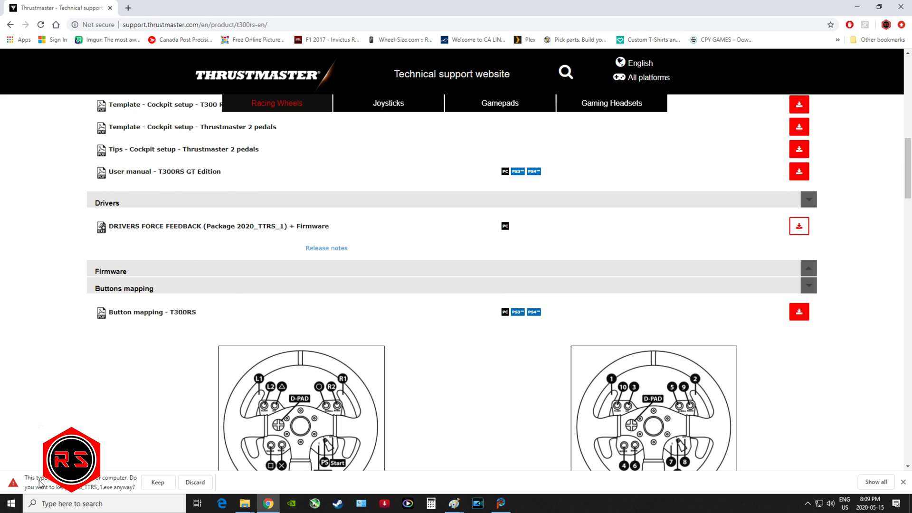
mouse_move(99, 483)
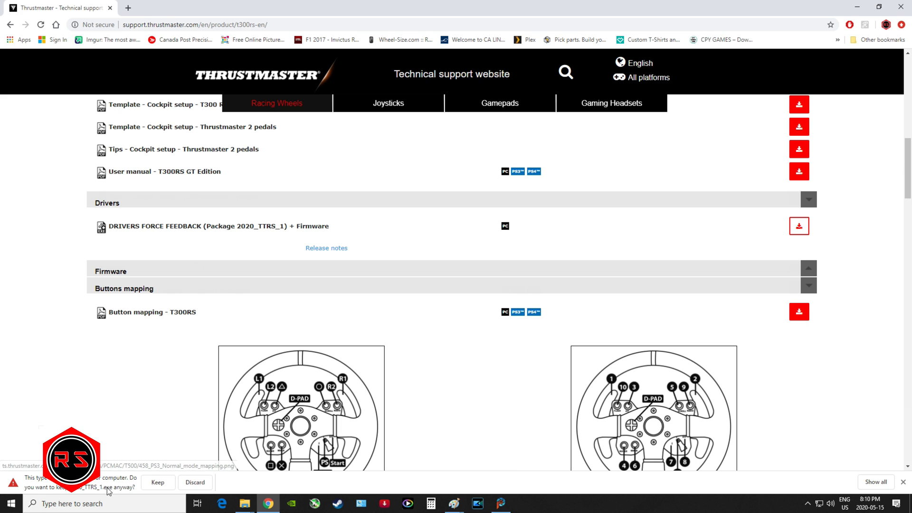
Step: Keep the 2020_TTRS_1 driver download despite the warning and expand Buttons mapping
left_click(158, 481)
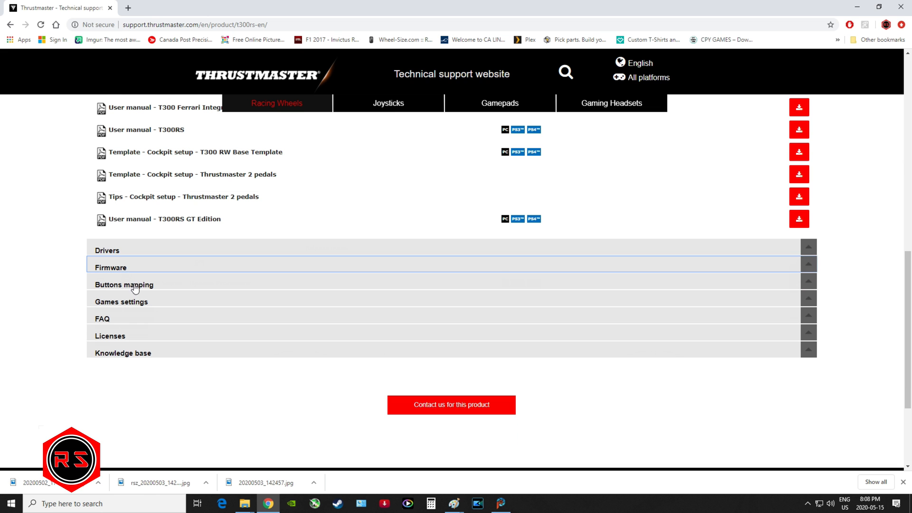
left_click(123, 283)
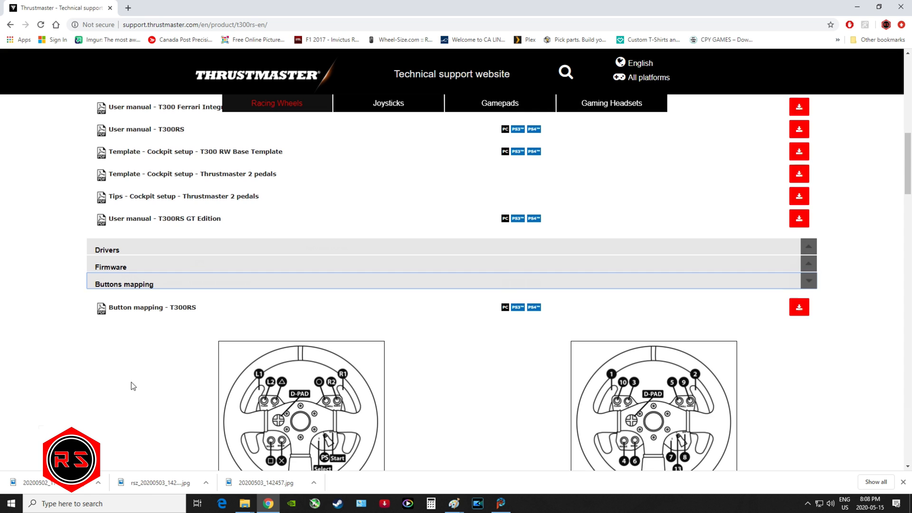
scroll("up", 3)
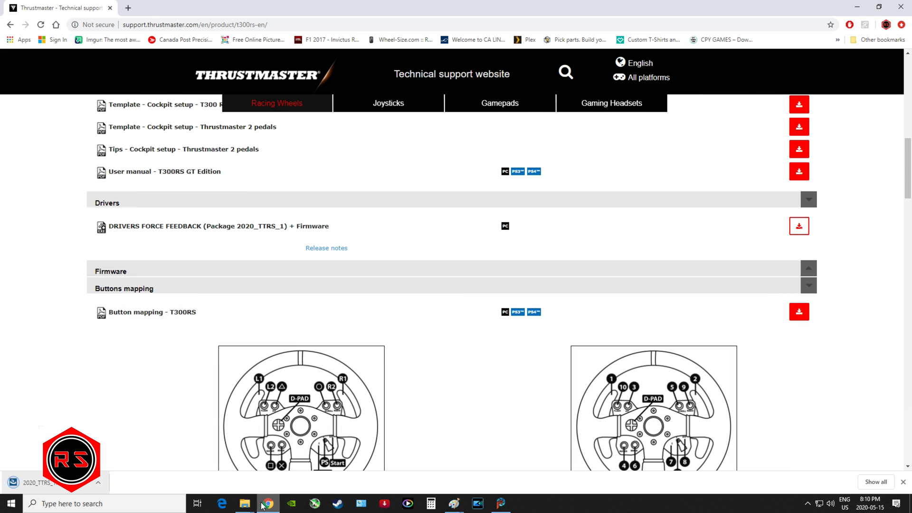
mouse_move(244, 503)
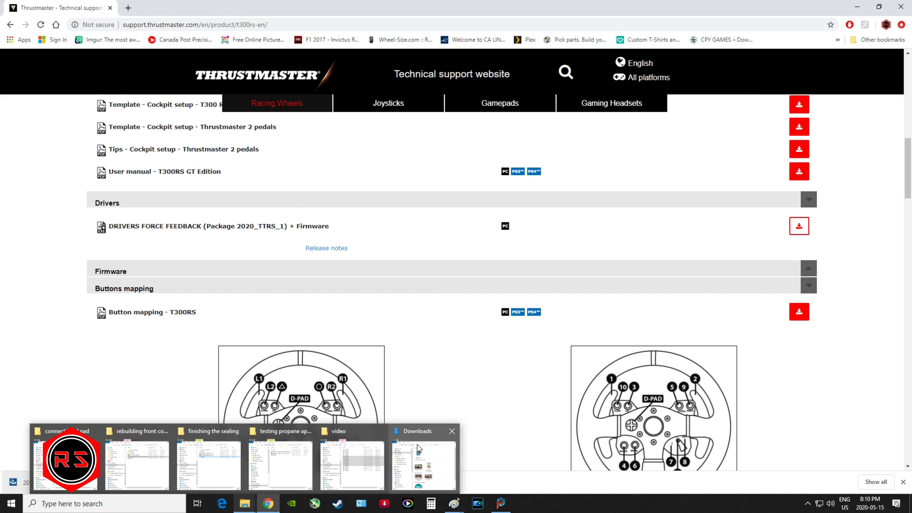
Step: Run the 2020_TTRS_1 installer from Downloads as administrator and answer the UAC prompt
left_click(422, 460)
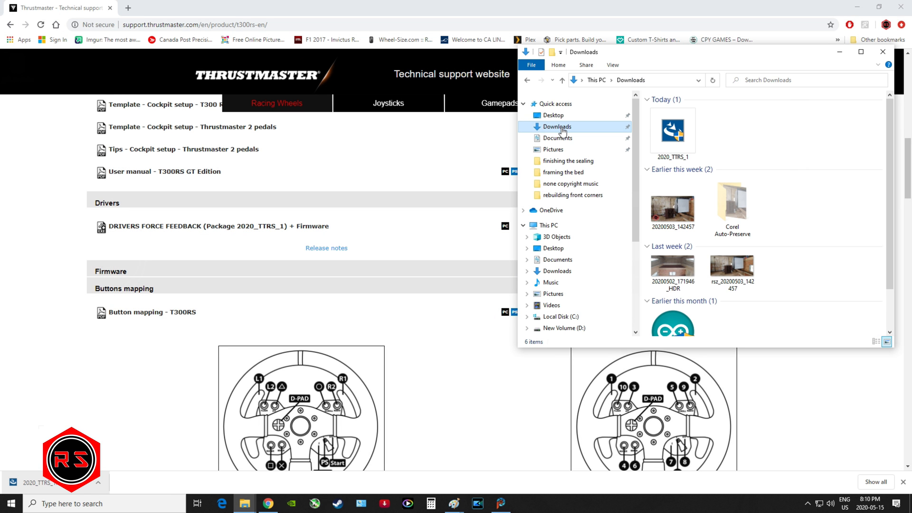
mouse_move(702, 123)
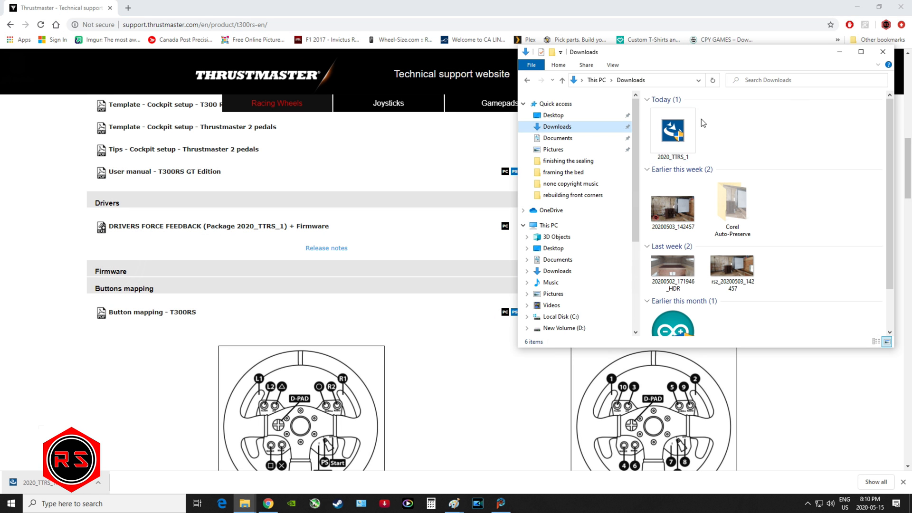
left_click(672, 131)
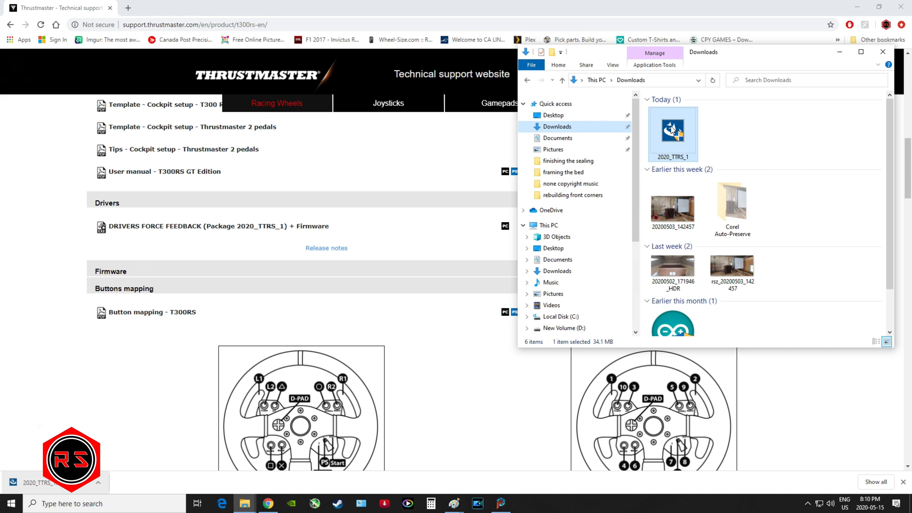
right_click(672, 134)
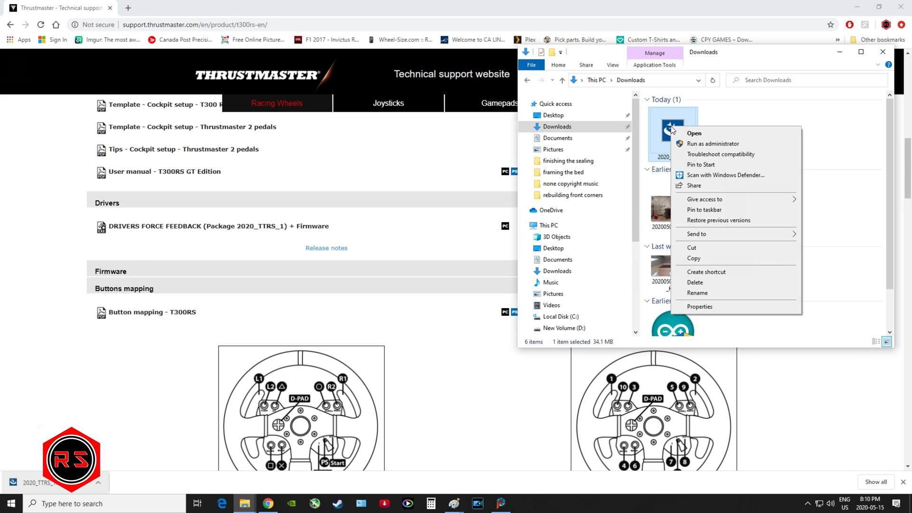
mouse_move(711, 145)
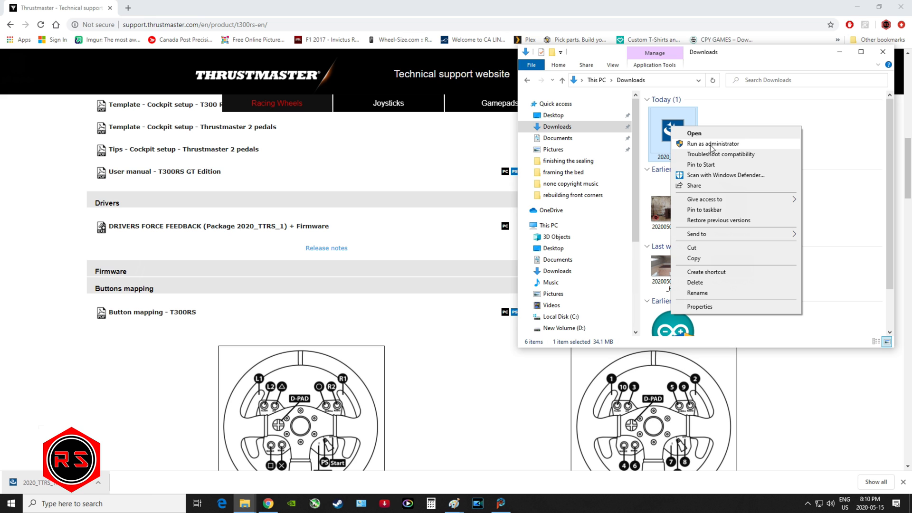
left_click(713, 143)
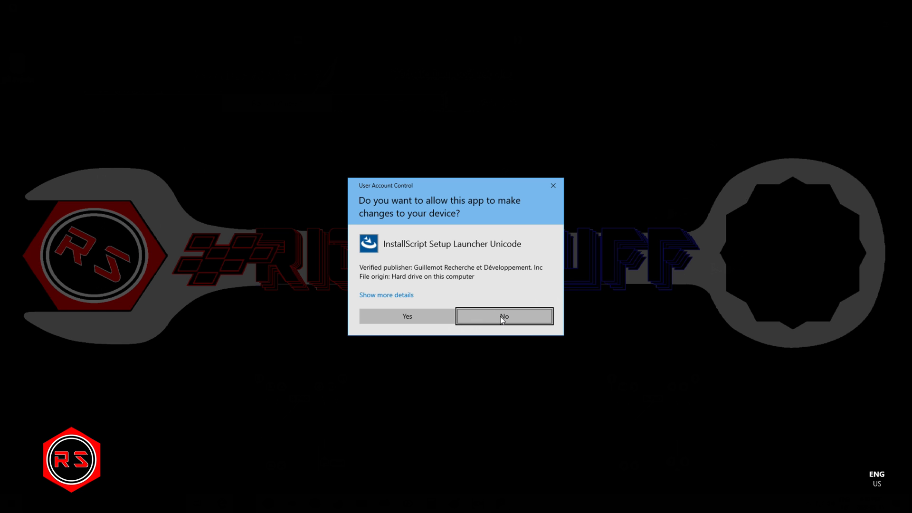
left_click(503, 315)
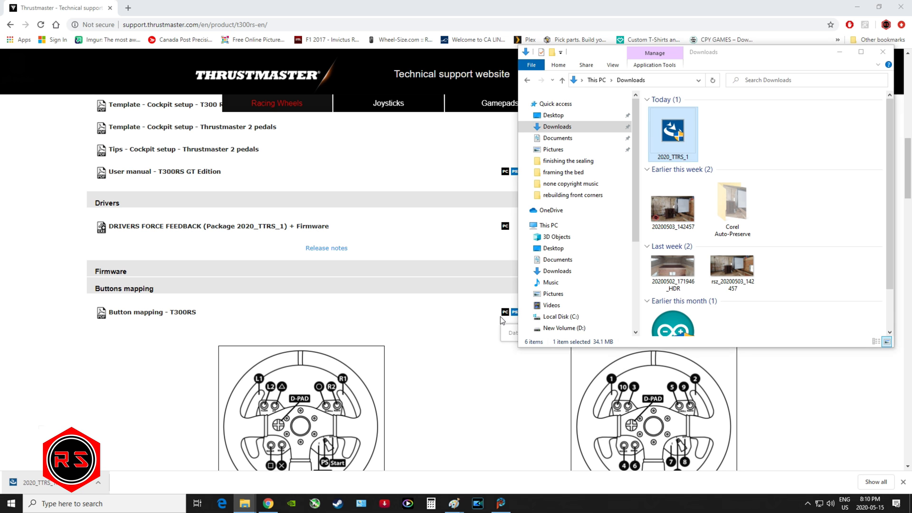
mouse_move(431, 331)
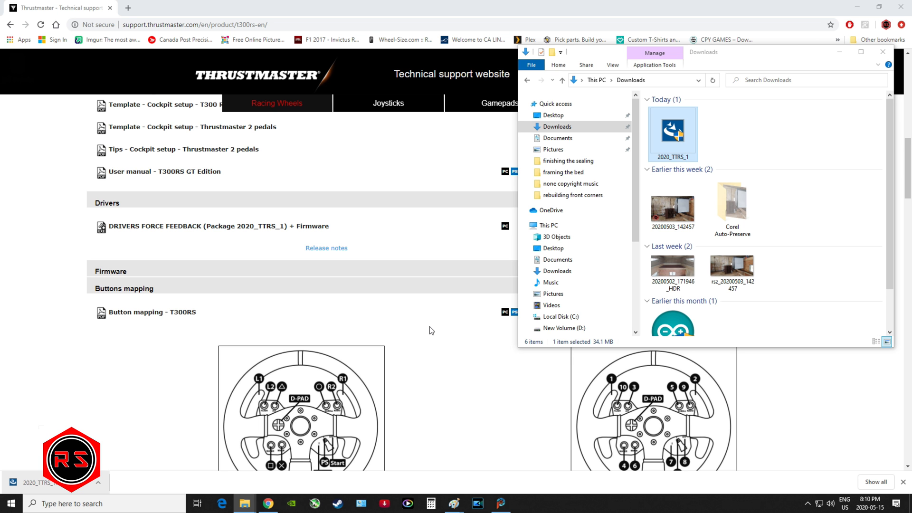